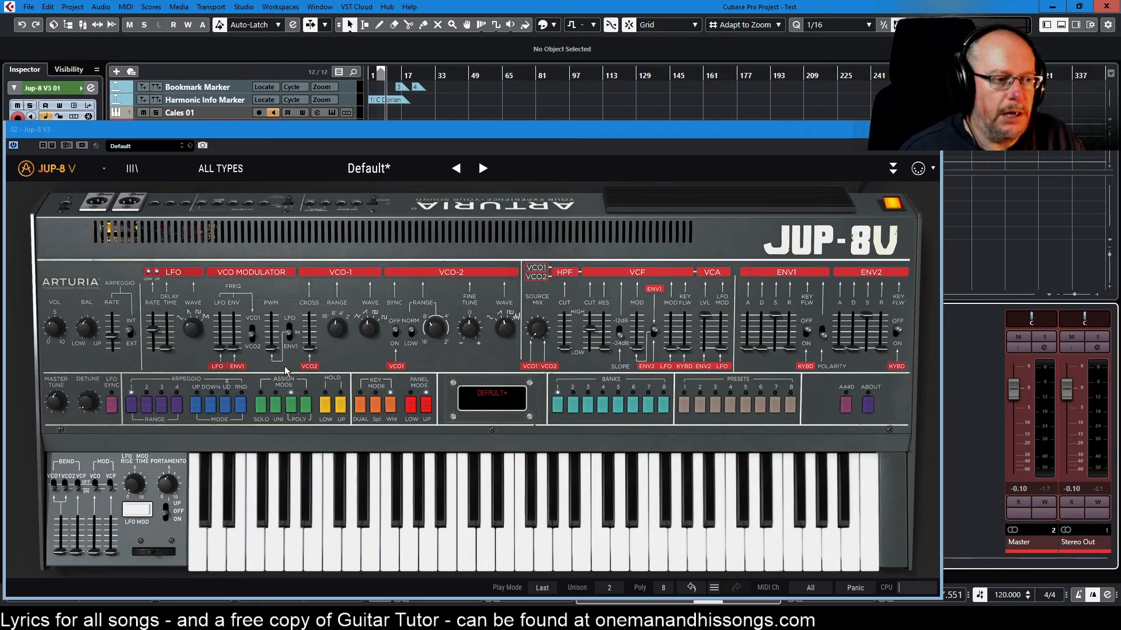
{"action": "mouse_move", "coordinate": [537, 328]}
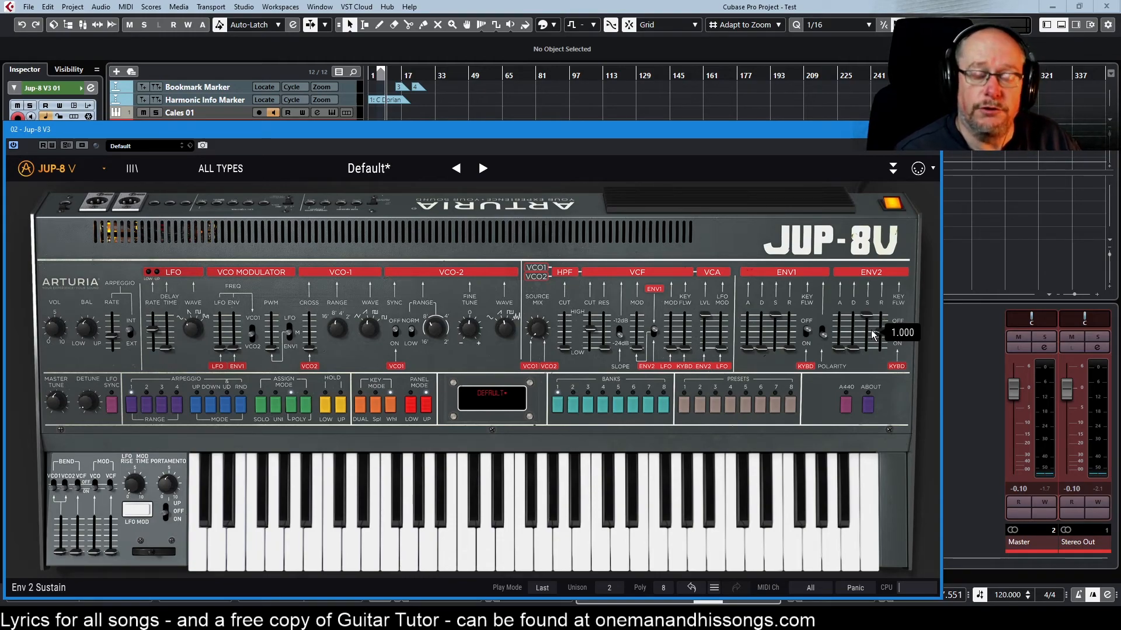
{"action": "mouse_move", "coordinate": [377, 481]}
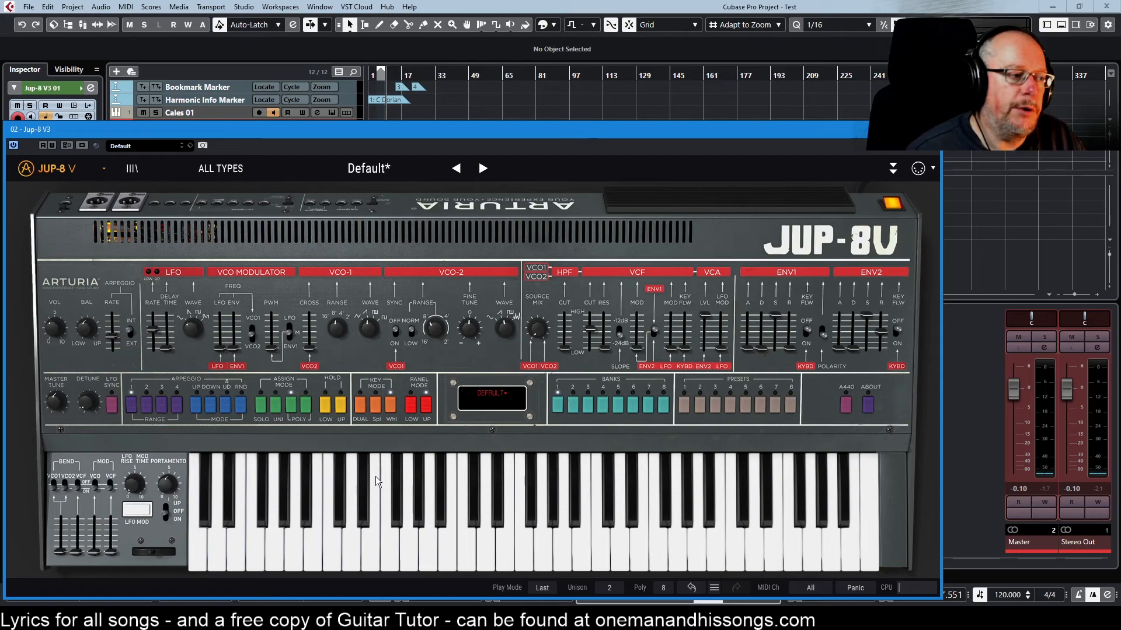
Step: Switch the note priority from Last to Low, then move on to High
{"action": "left_click", "coordinate": [306, 404]}
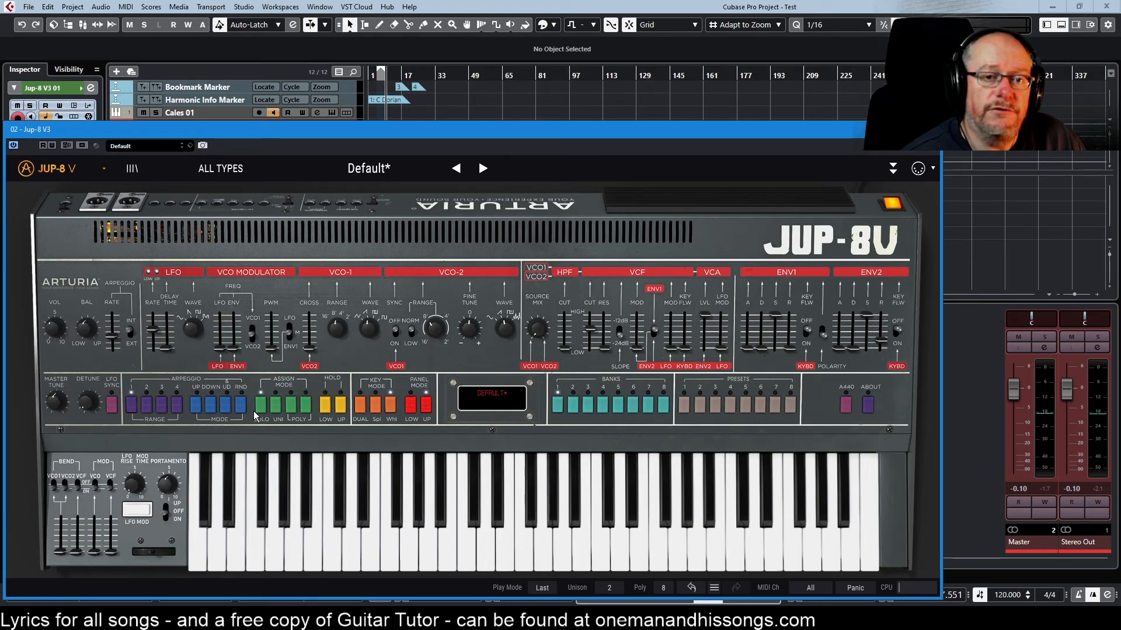
{"action": "mouse_move", "coordinate": [491, 603]}
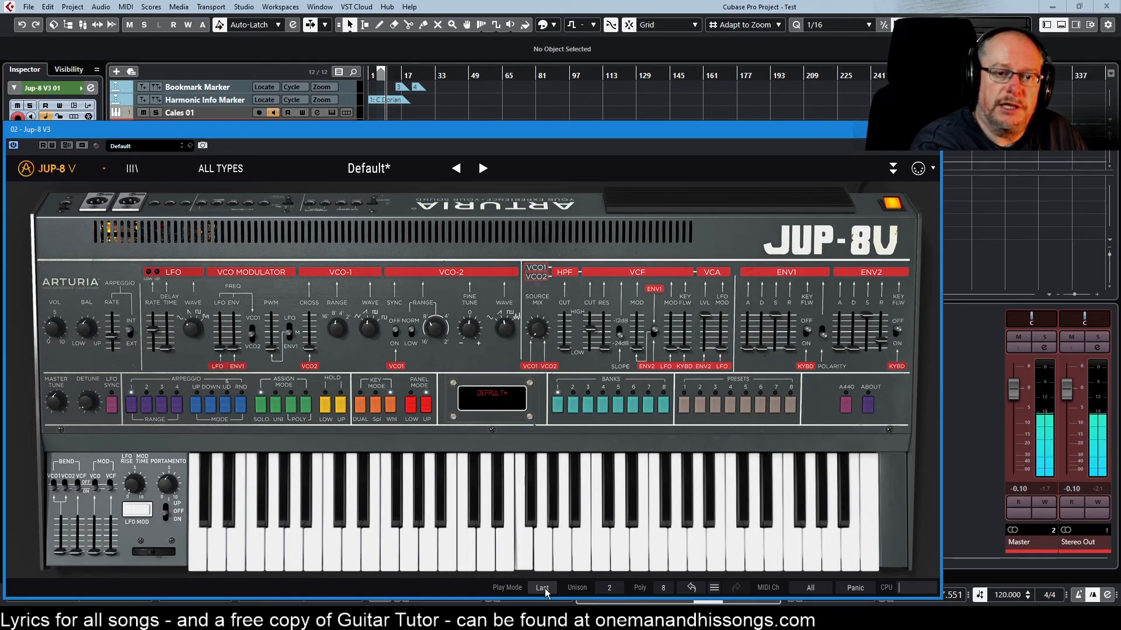
{"action": "left_click", "coordinate": [542, 588]}
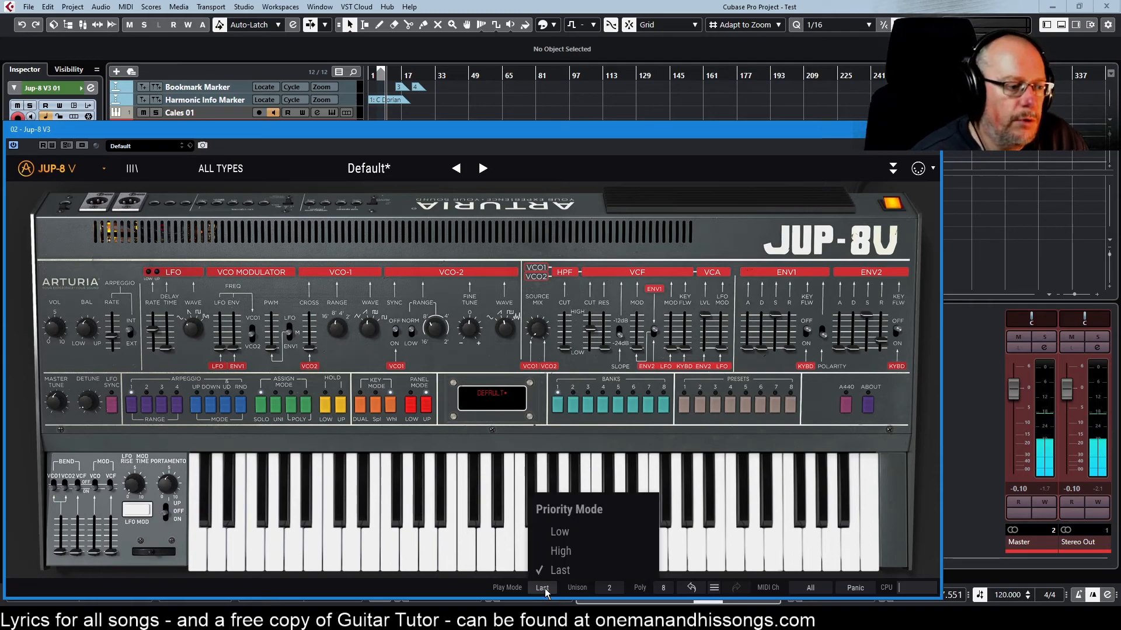
{"action": "left_click", "coordinate": [559, 532]}
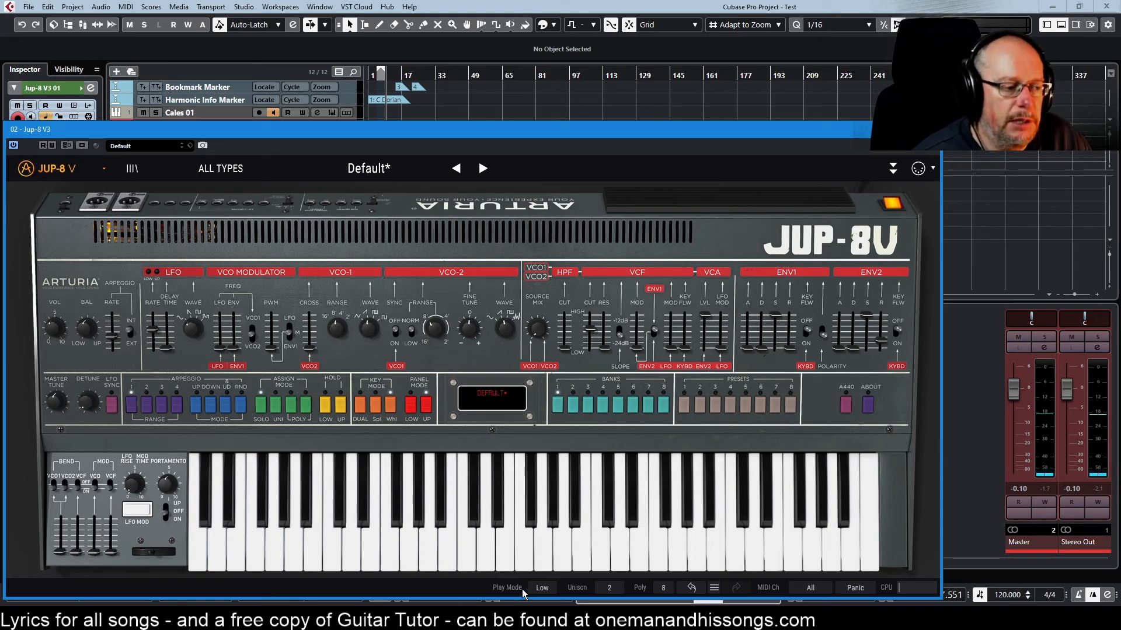
{"action": "left_click", "coordinate": [541, 587]}
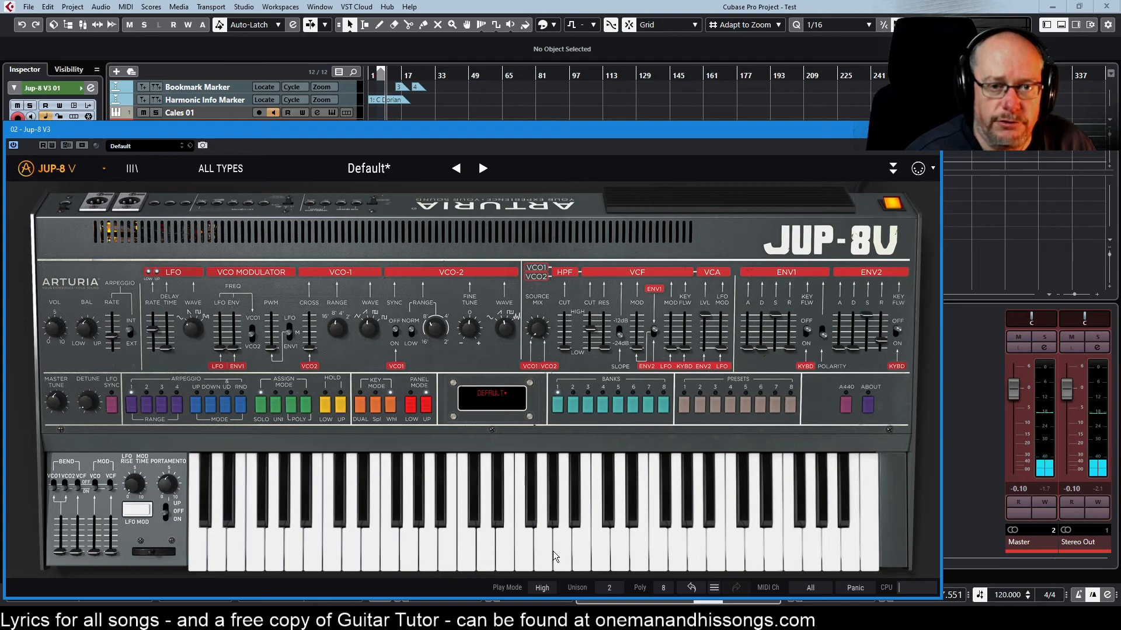
Step: Return the note priority to Last, keeping Unison at 2 and Poly at 8
{"action": "left_click", "coordinate": [541, 588]}
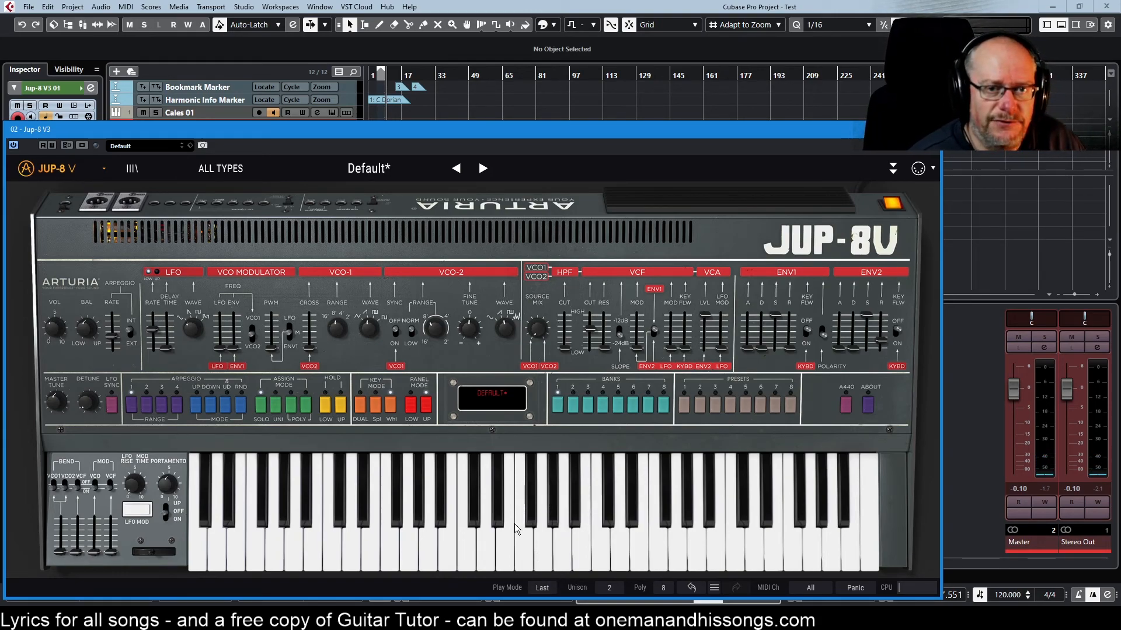
{"action": "mouse_move", "coordinate": [483, 467]}
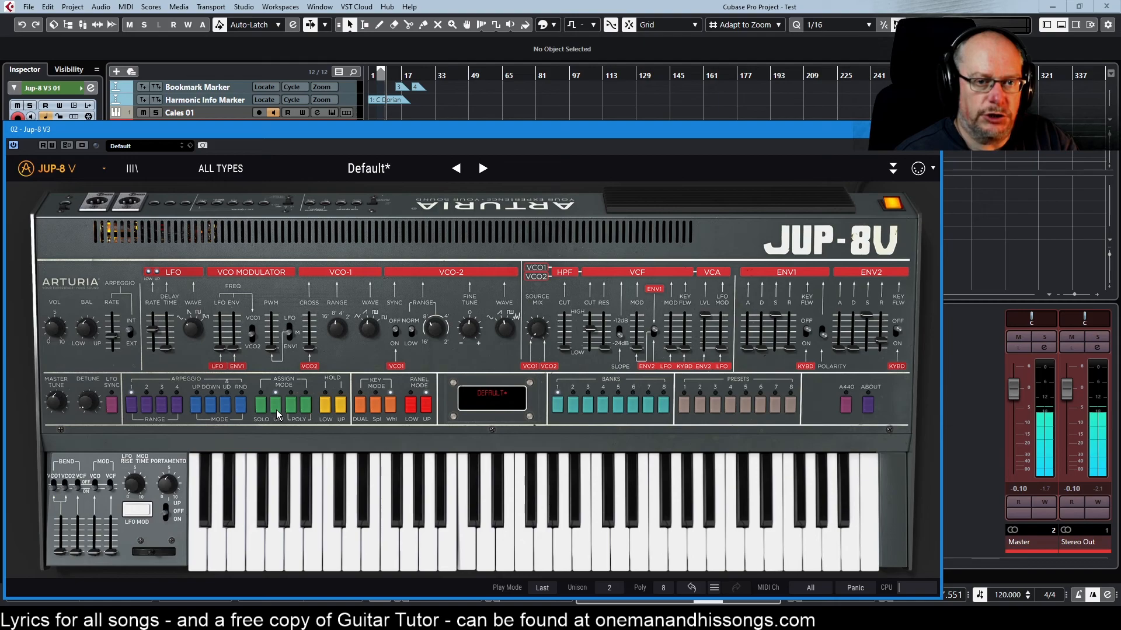
Step: Raise the unison voice count to 3 and then to 4 stacked voices
{"action": "left_click", "coordinate": [608, 586]}
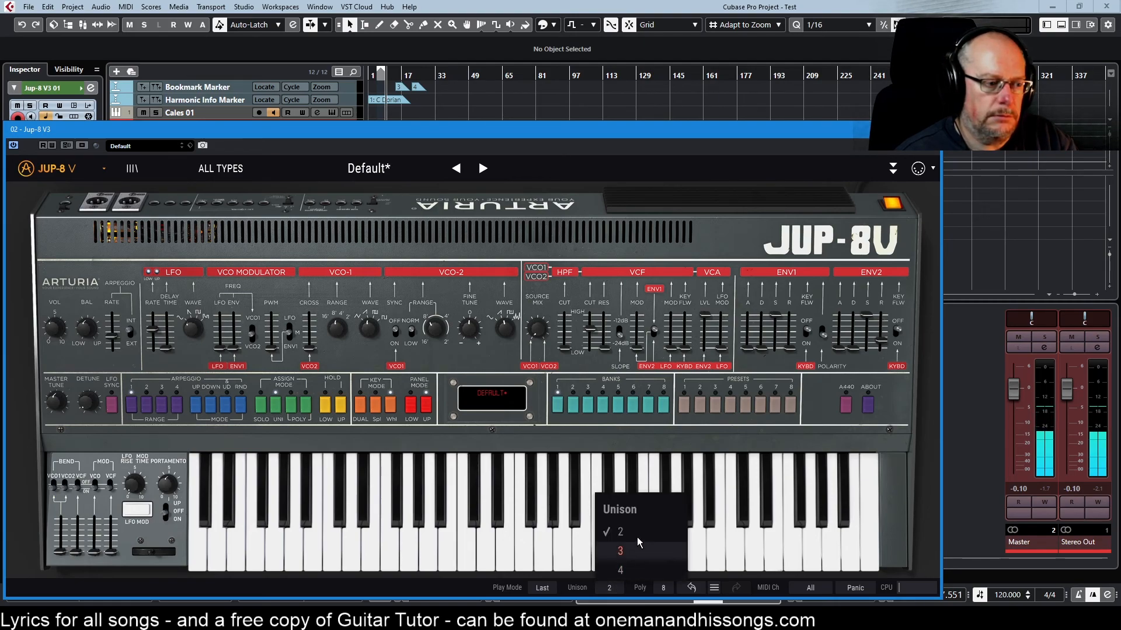
{"action": "left_click", "coordinate": [619, 551]}
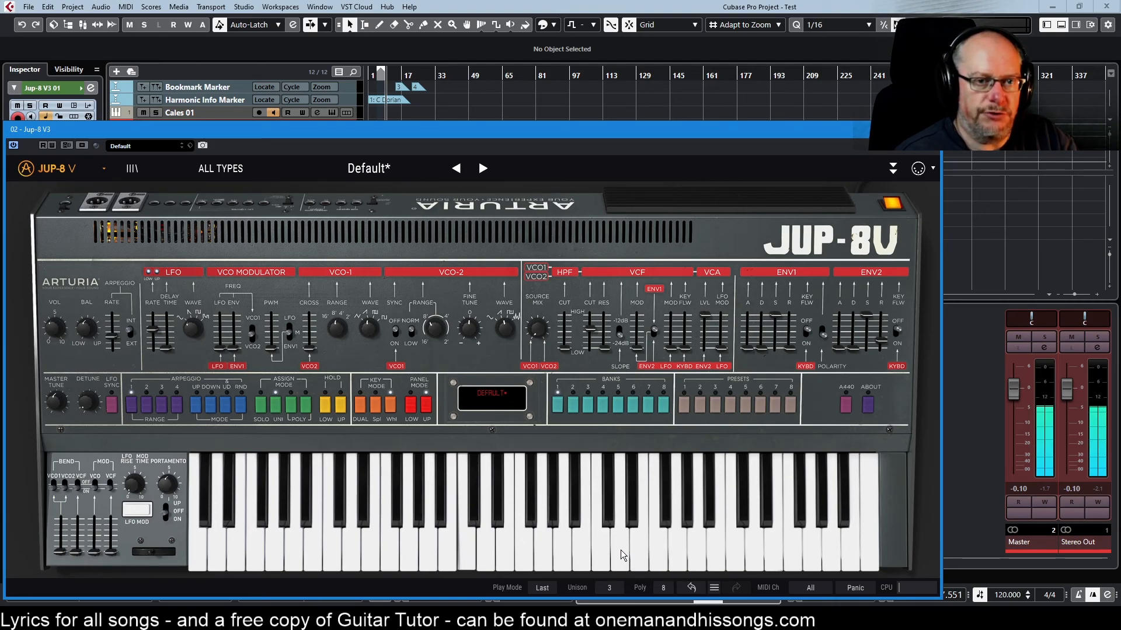
{"action": "left_click", "coordinate": [609, 586]}
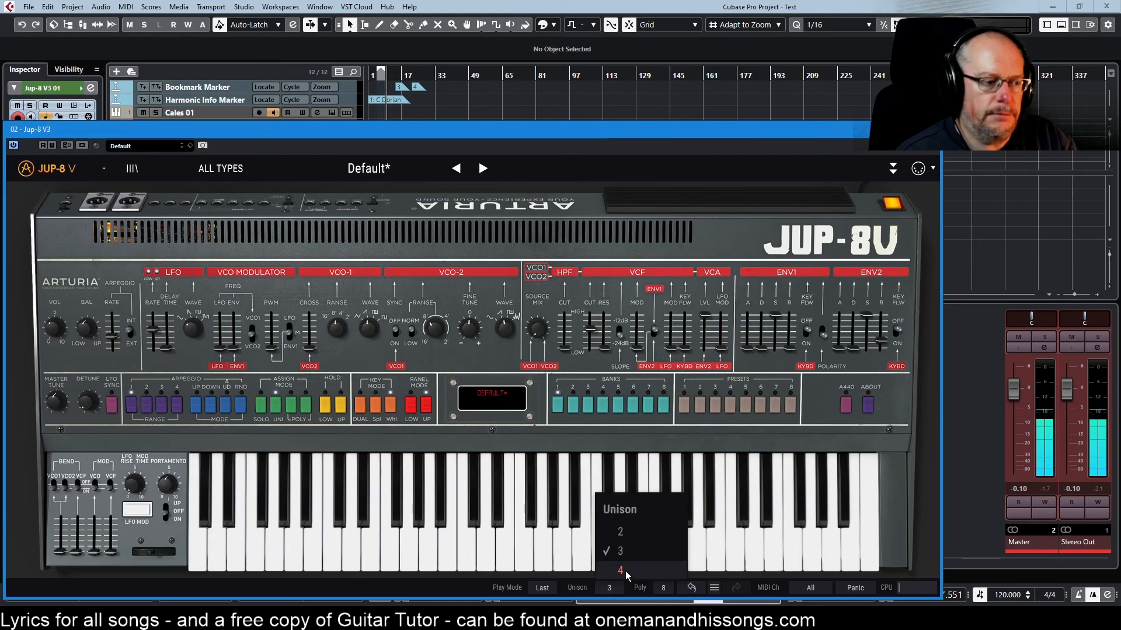
{"action": "left_click", "coordinate": [619, 570]}
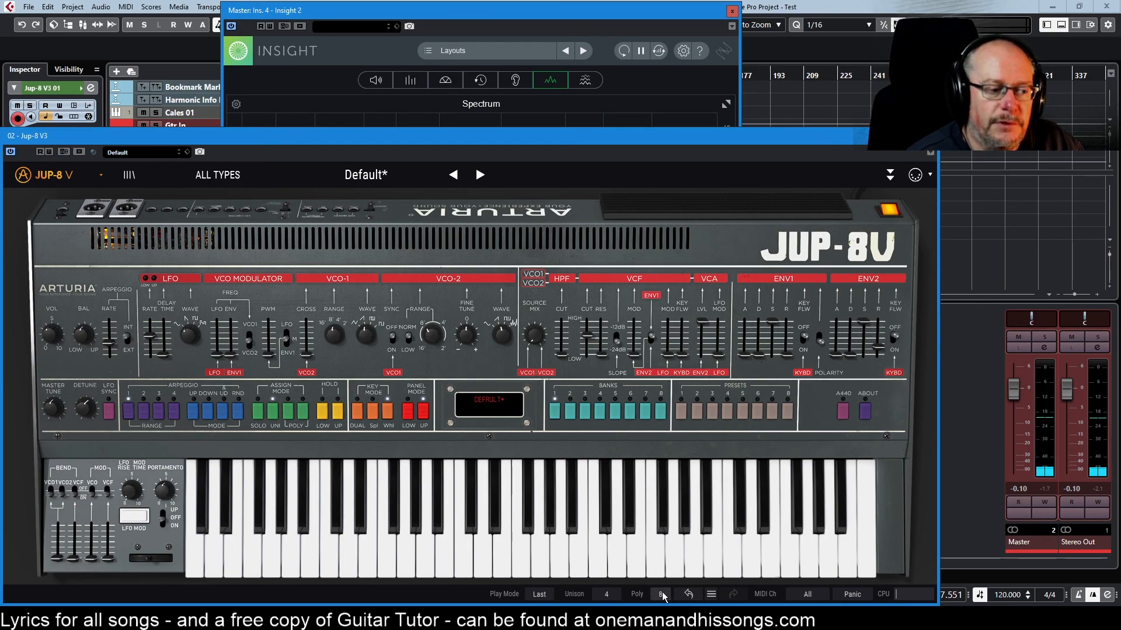
Step: Review the polyphony limit choices for the four-voice unison patch, leaving it at 8
{"action": "left_click", "coordinate": [658, 594]}
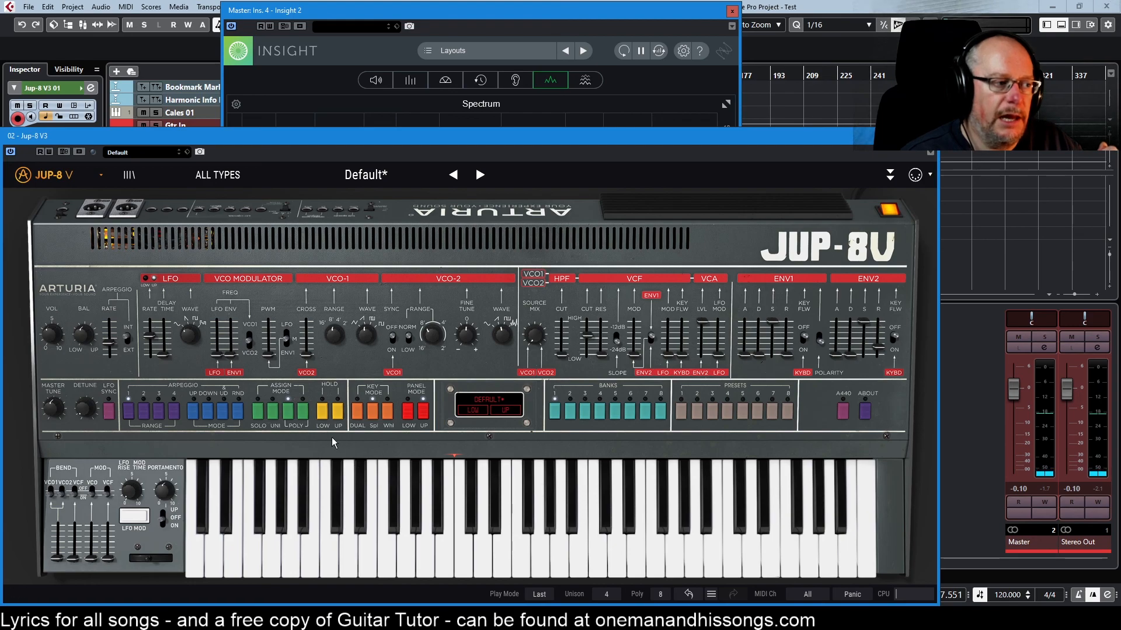
{"action": "mouse_move", "coordinate": [364, 468]}
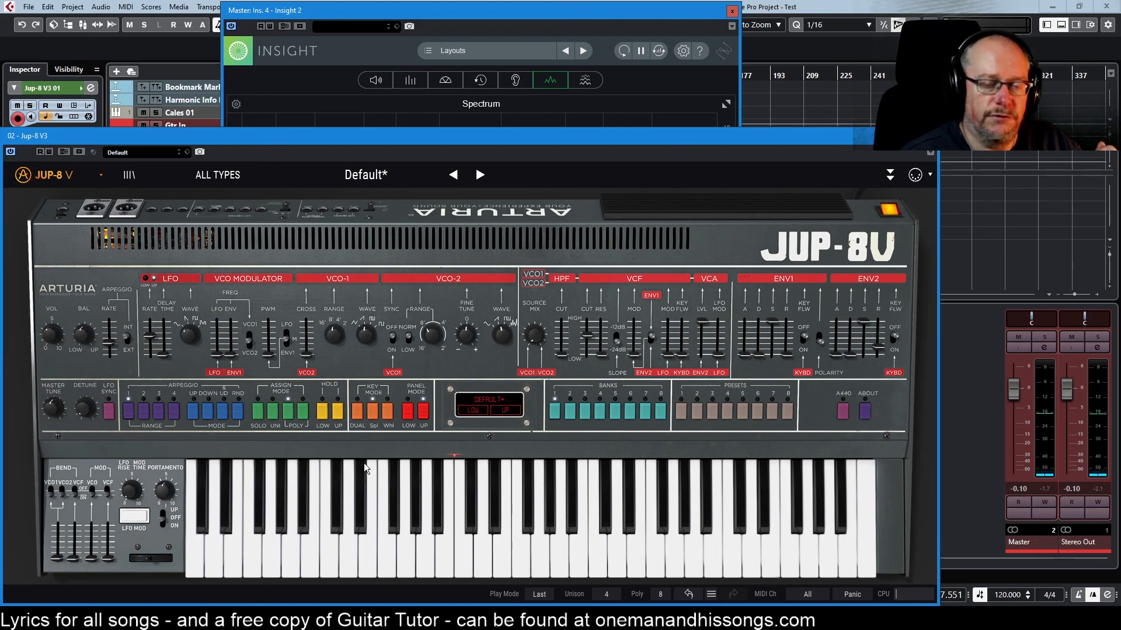
{"action": "mouse_move", "coordinate": [357, 472]}
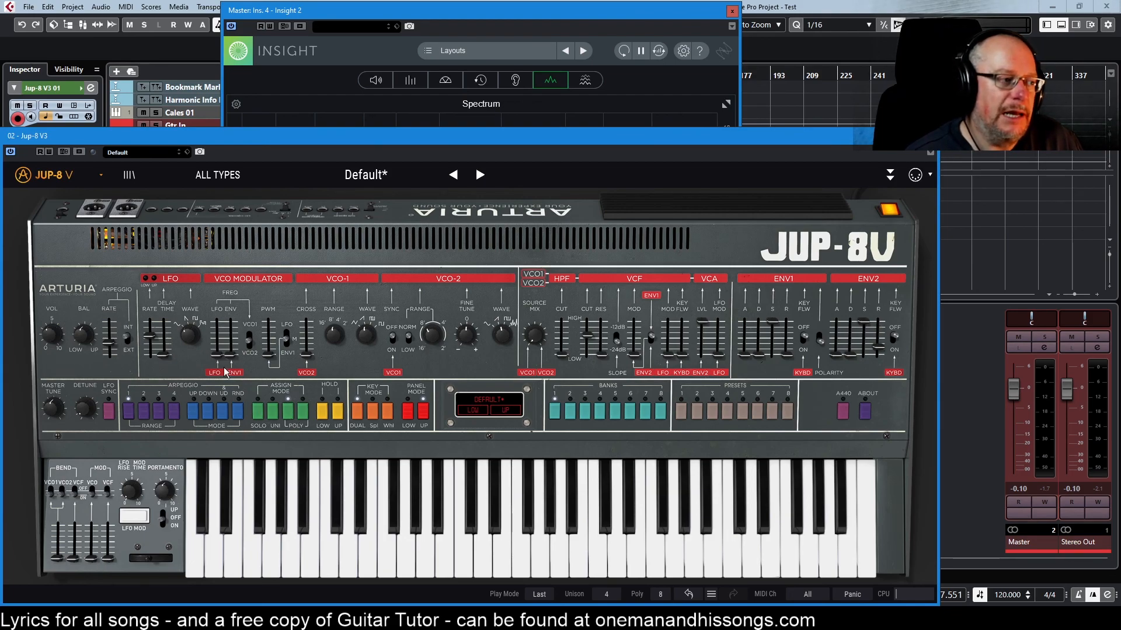
{"action": "mouse_move", "coordinate": [157, 516]}
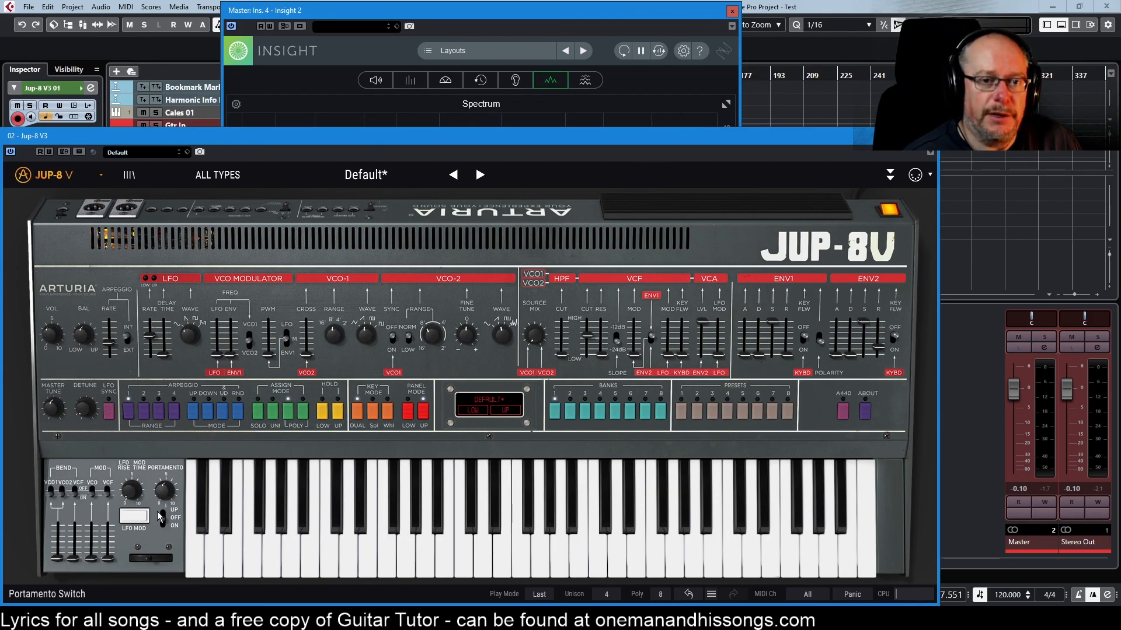